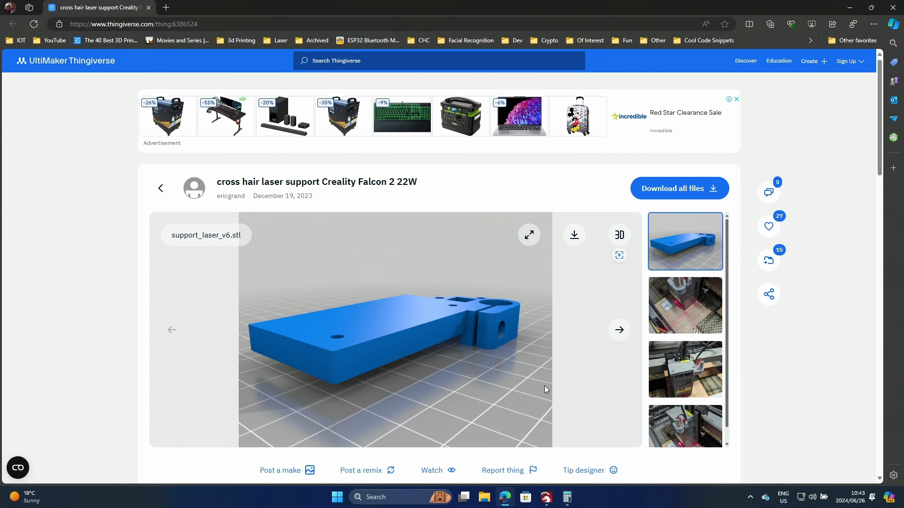
pyautogui.moveTo(266, 287)
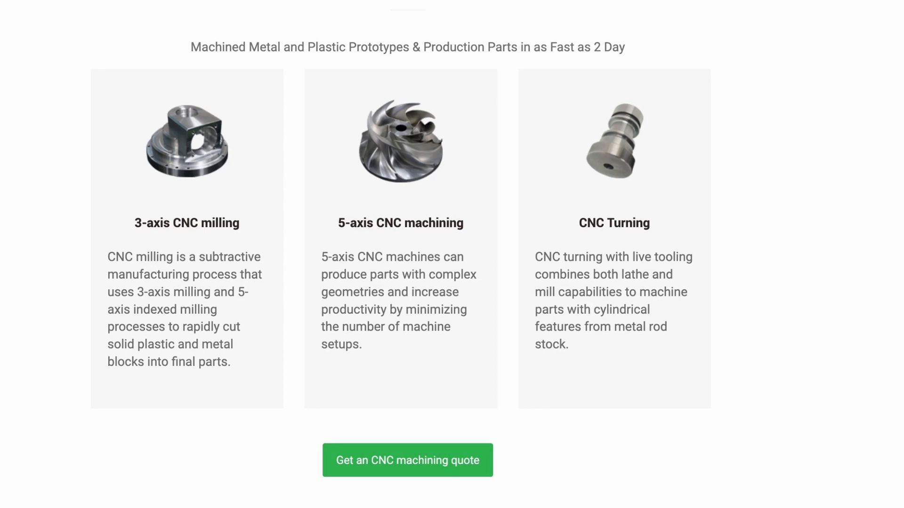
# - Scroll through PCBWay's CNC and 3D printing capabilities and return to the homepage quote form
pyautogui.scroll(-3)
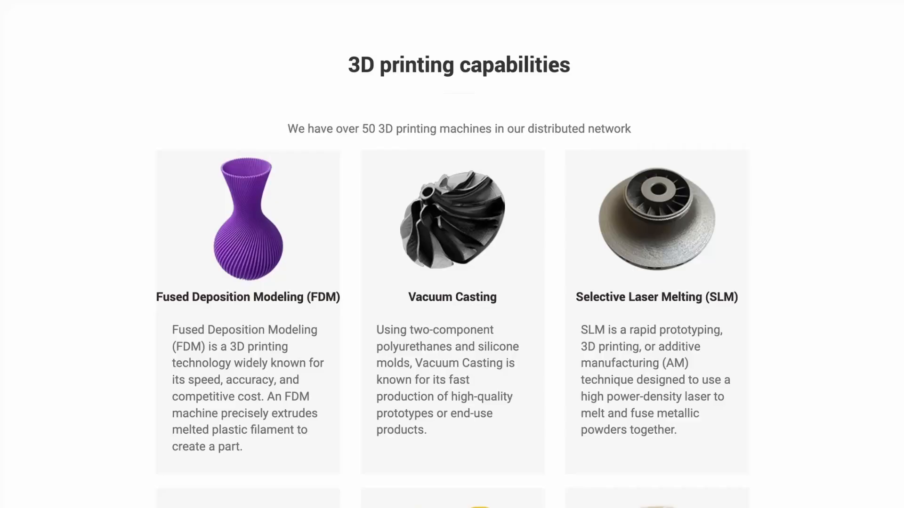
pyautogui.scroll(-3)
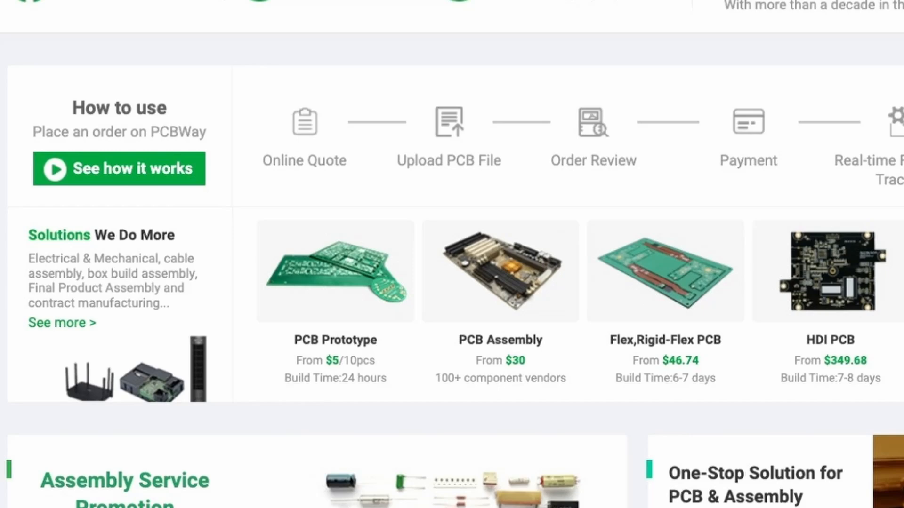
pyautogui.scroll(3)
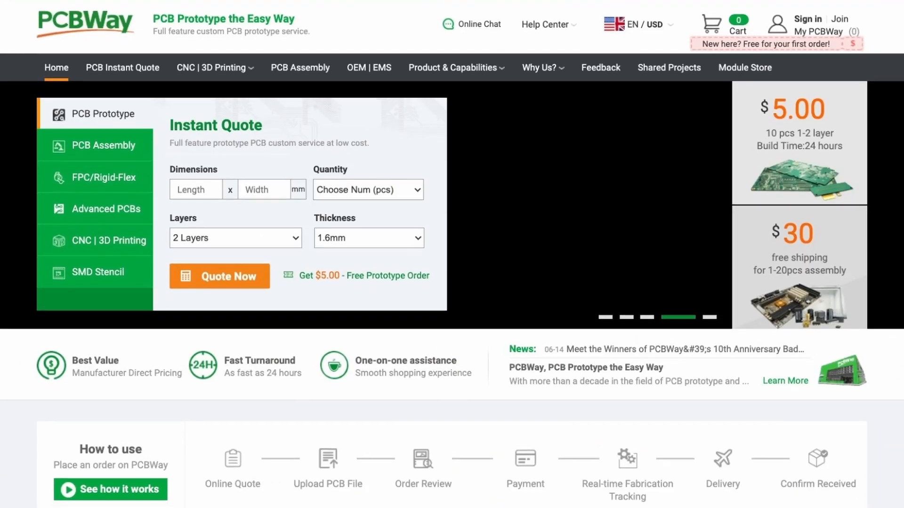
pyautogui.scroll(-3)
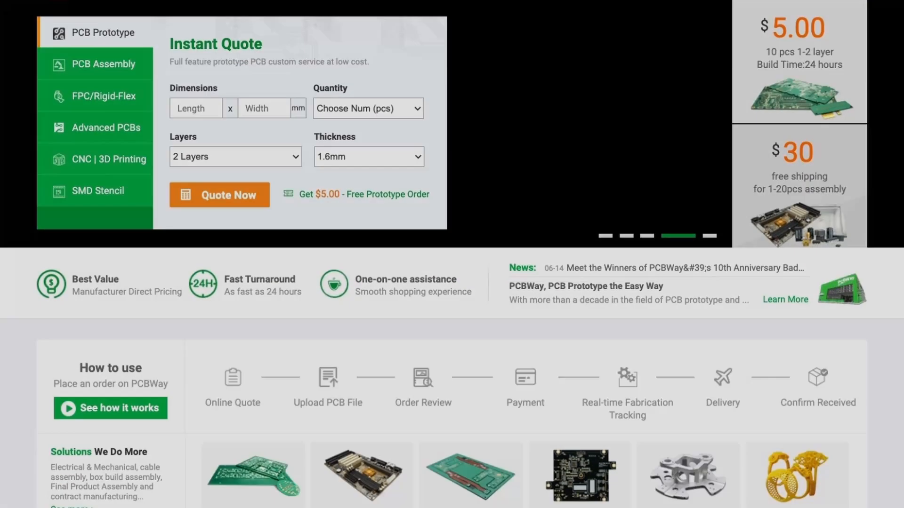
pyautogui.click(545, 498)
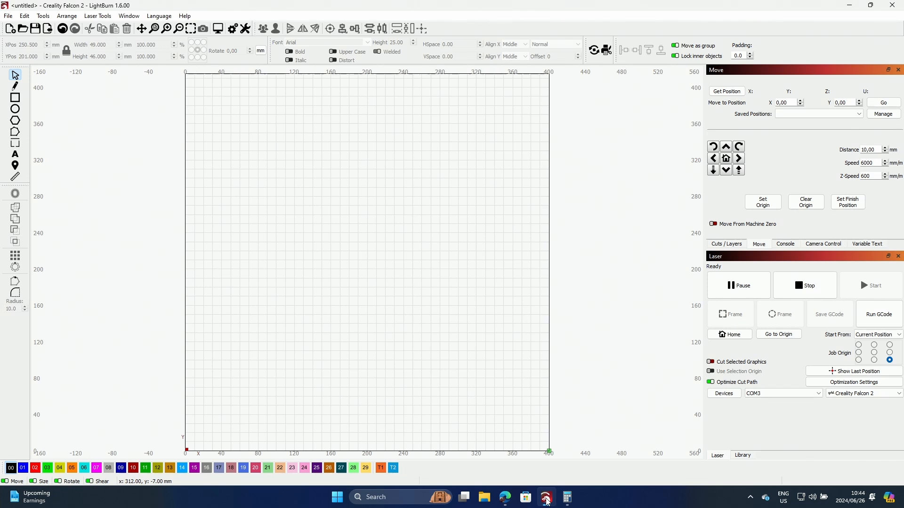
pyautogui.moveTo(128, 256)
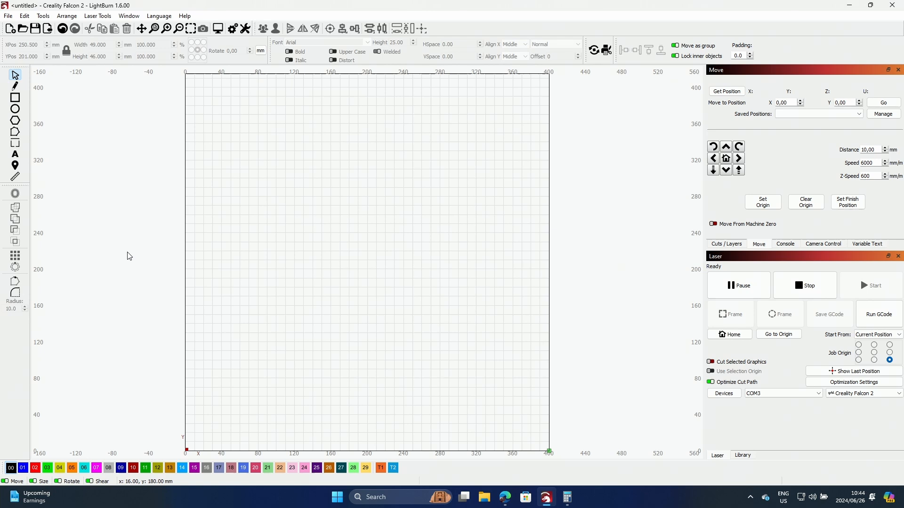
# - Show the Edit menu with its editing and settings commands
pyautogui.click(24, 16)
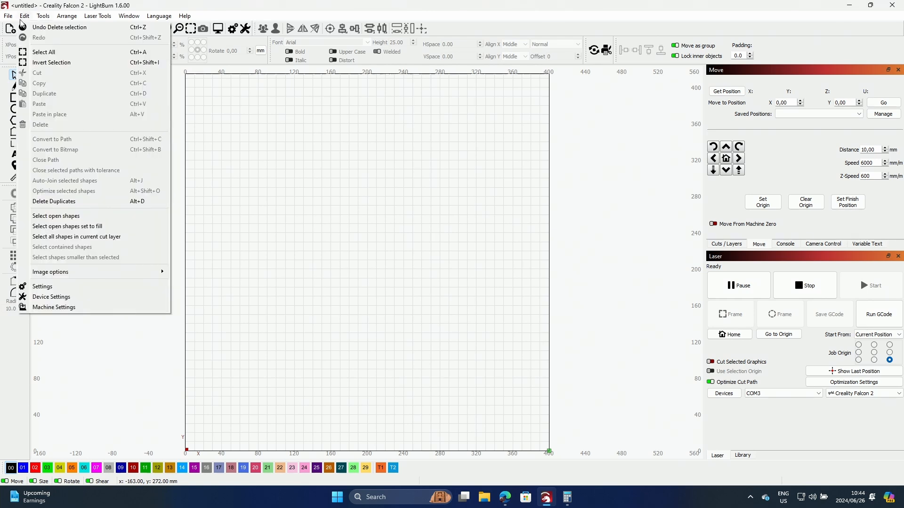
pyautogui.moveTo(42, 286)
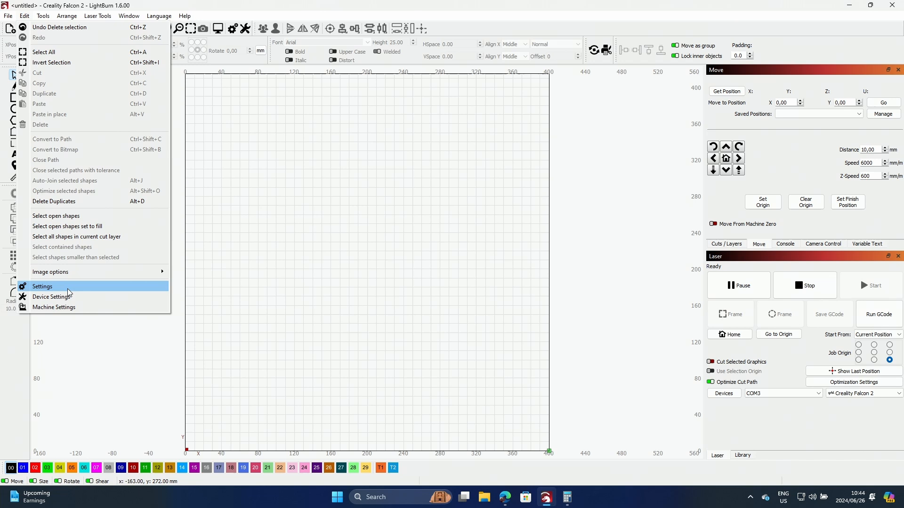
# - In Device Settings, disable Auto-home on startup and the Out of Bounds warning
pyautogui.click(54, 296)
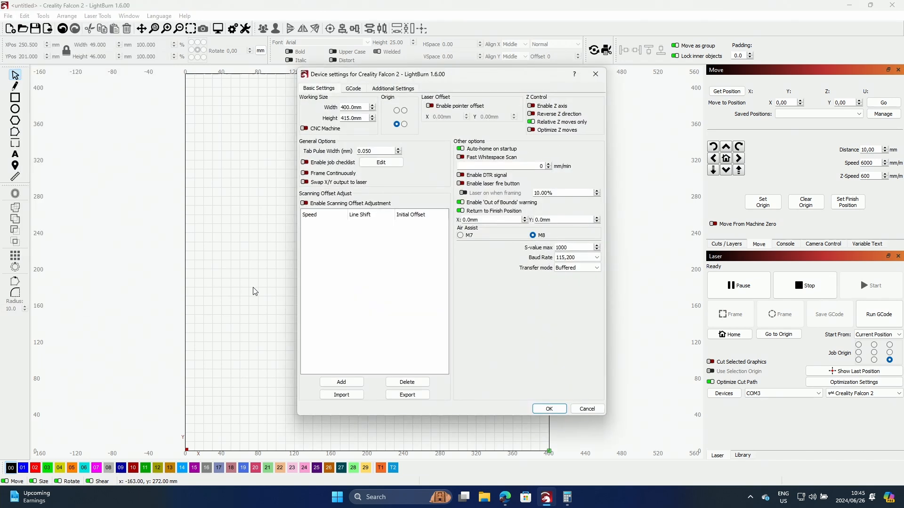
pyautogui.moveTo(389, 264)
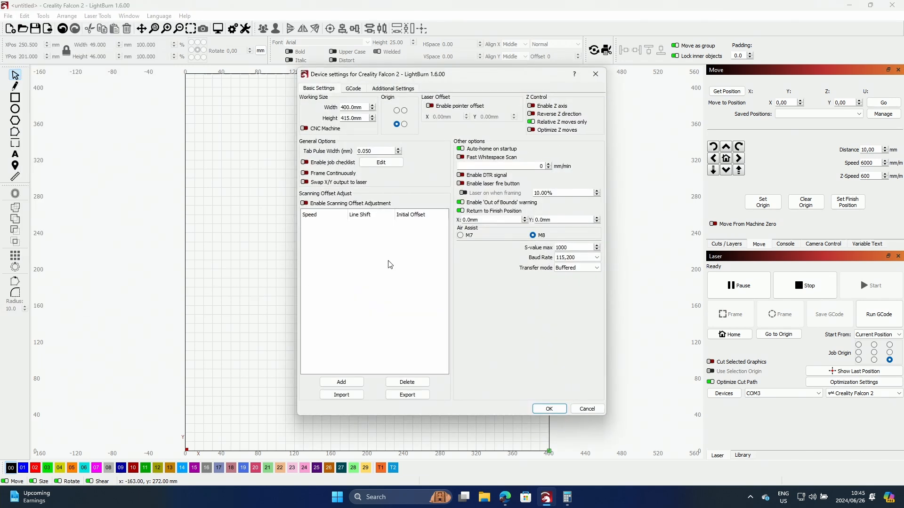
pyautogui.moveTo(495, 147)
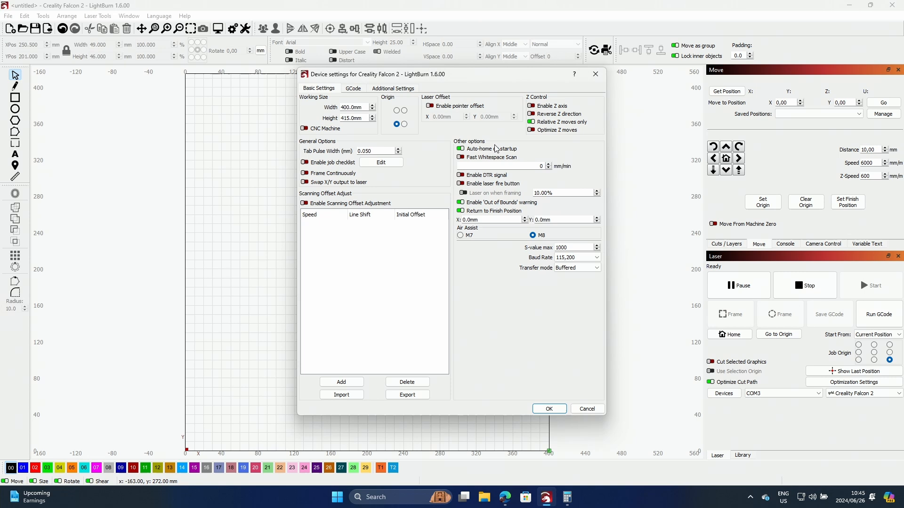
pyautogui.click(460, 148)
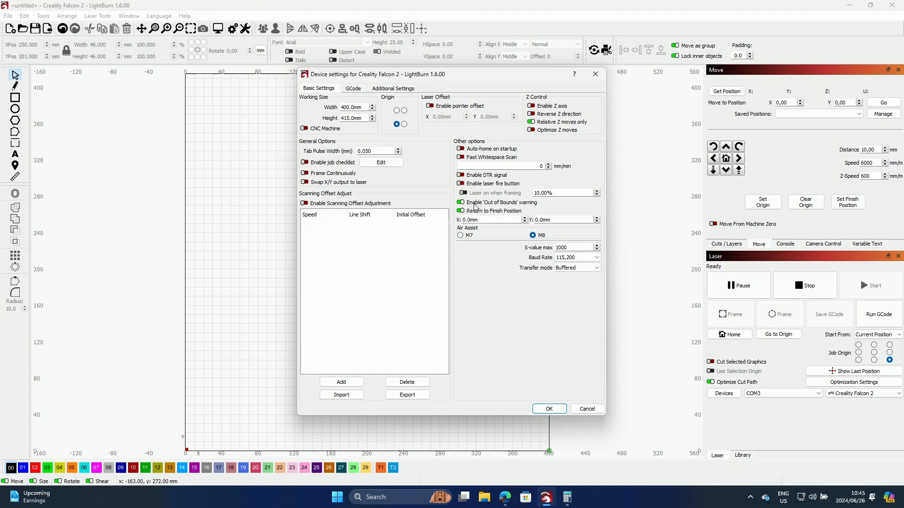
pyautogui.moveTo(474, 202)
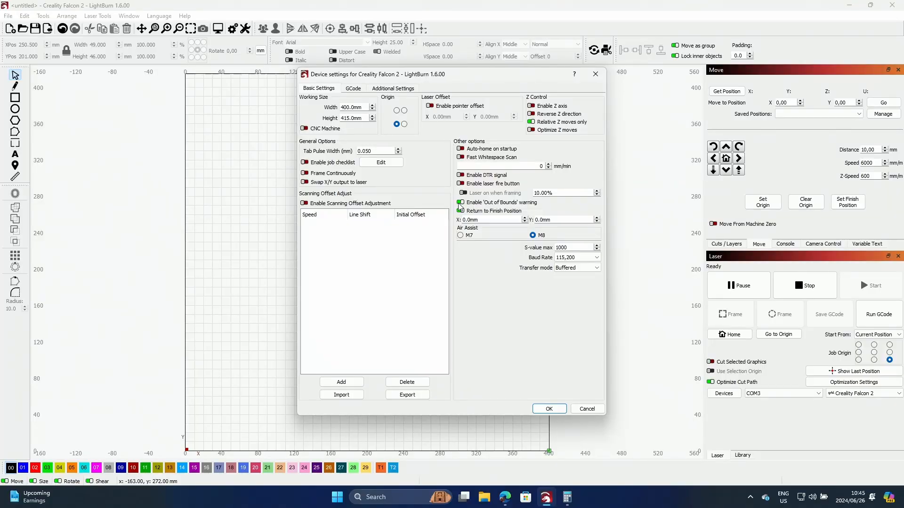
pyautogui.moveTo(462, 183)
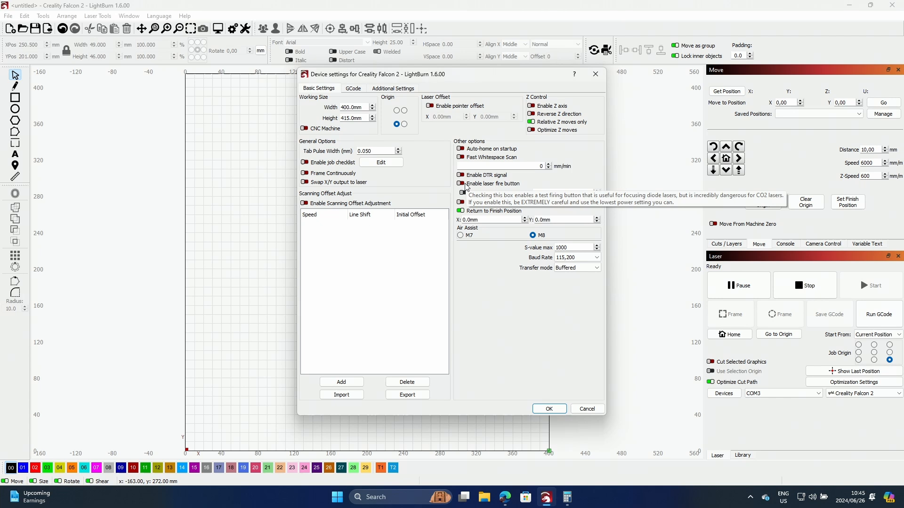
pyautogui.moveTo(463, 188)
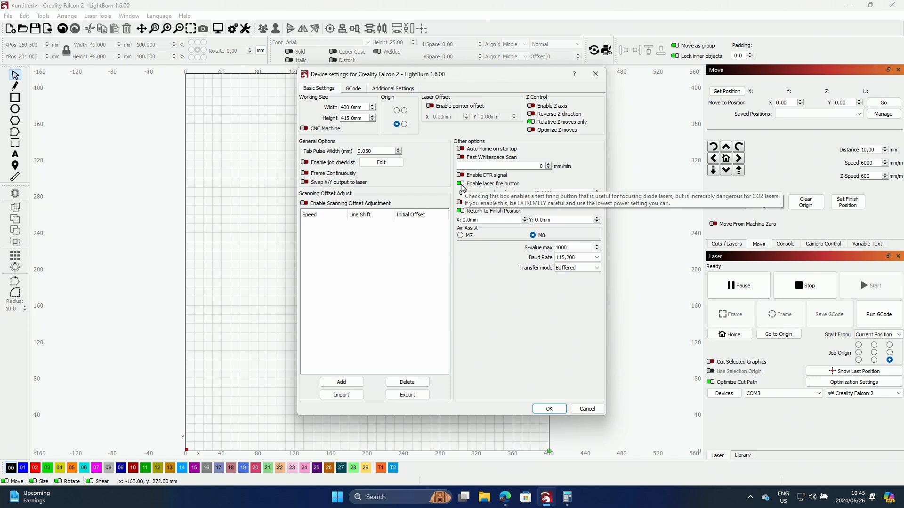
pyautogui.click(461, 184)
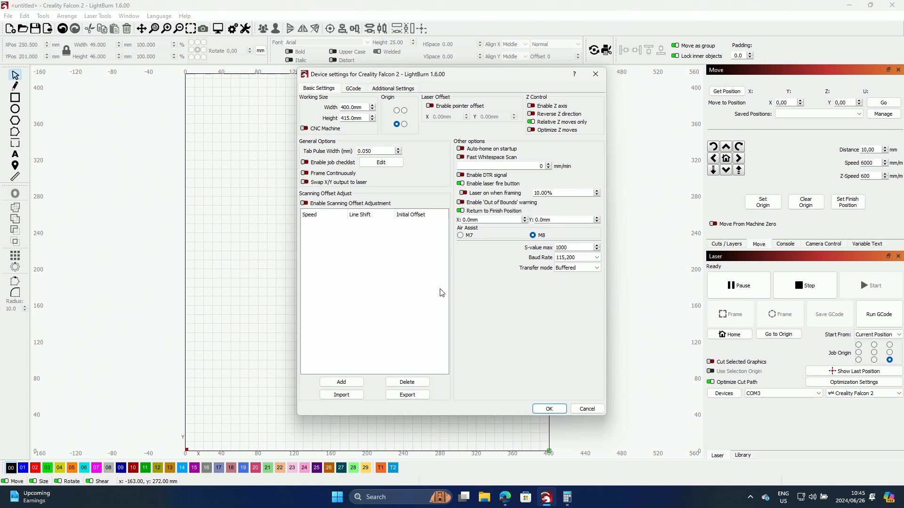
pyautogui.moveTo(472, 291)
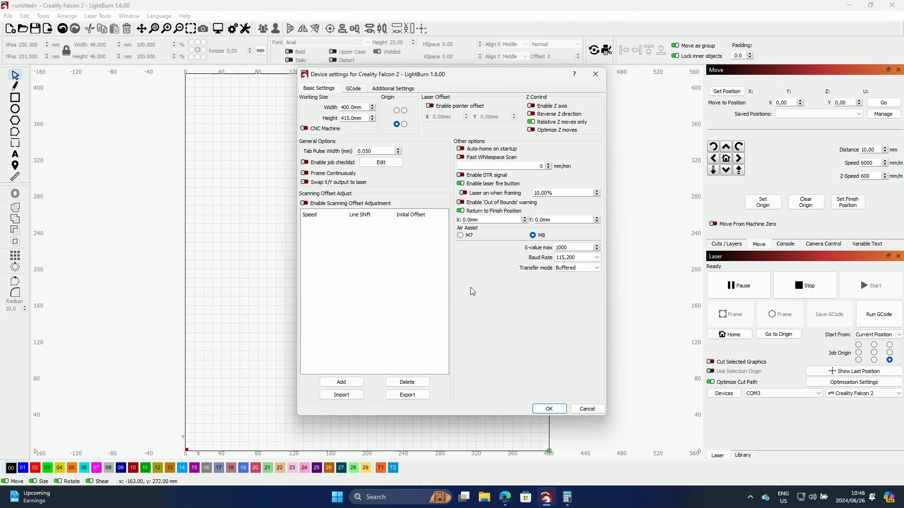
pyautogui.moveTo(511, 177)
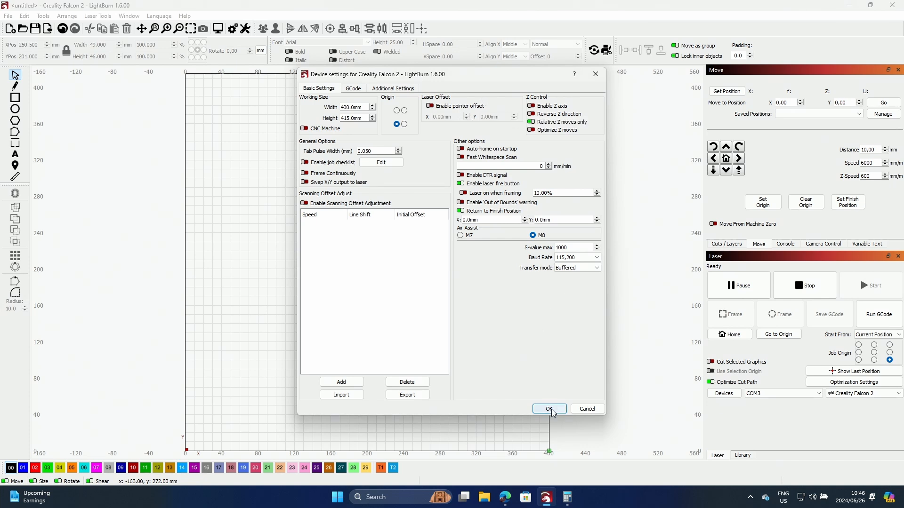
# - Close the device settings and draw a roughly 49 × 45 mm rectangle near the workspace centre
pyautogui.click(548, 408)
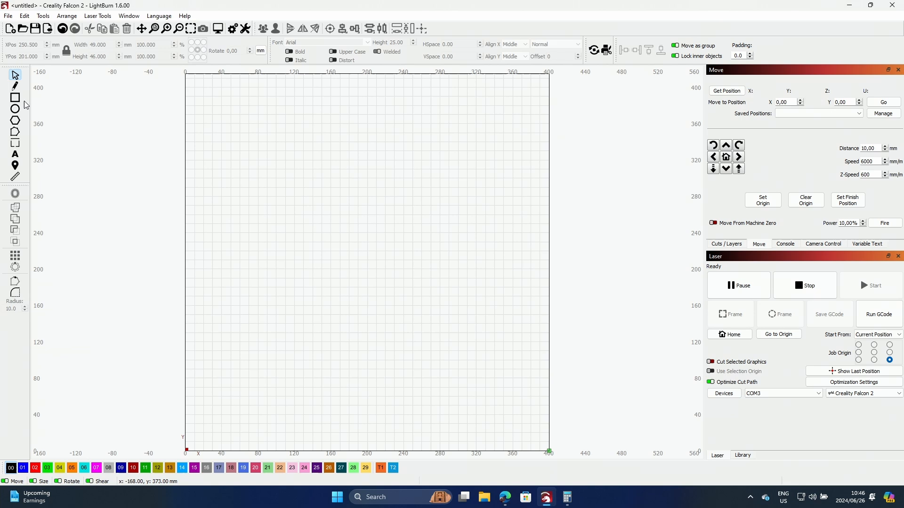
pyautogui.click(15, 97)
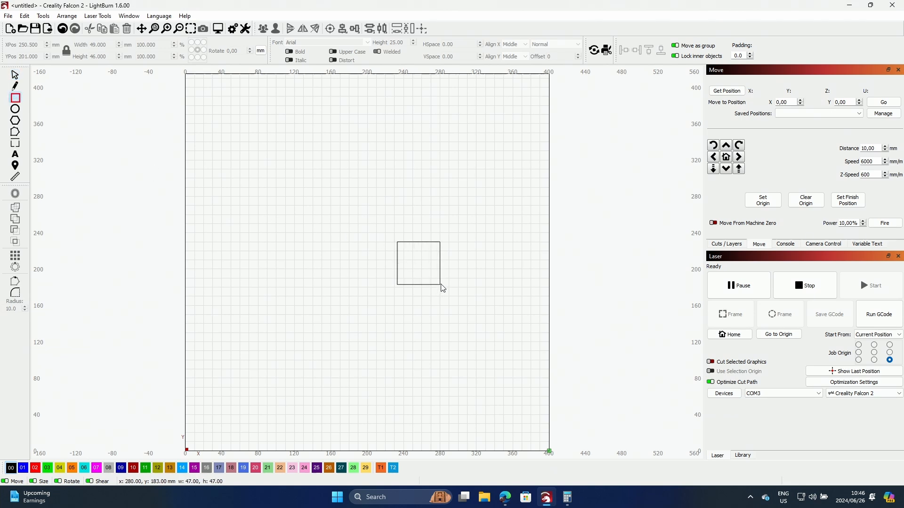
pyautogui.click(873, 353)
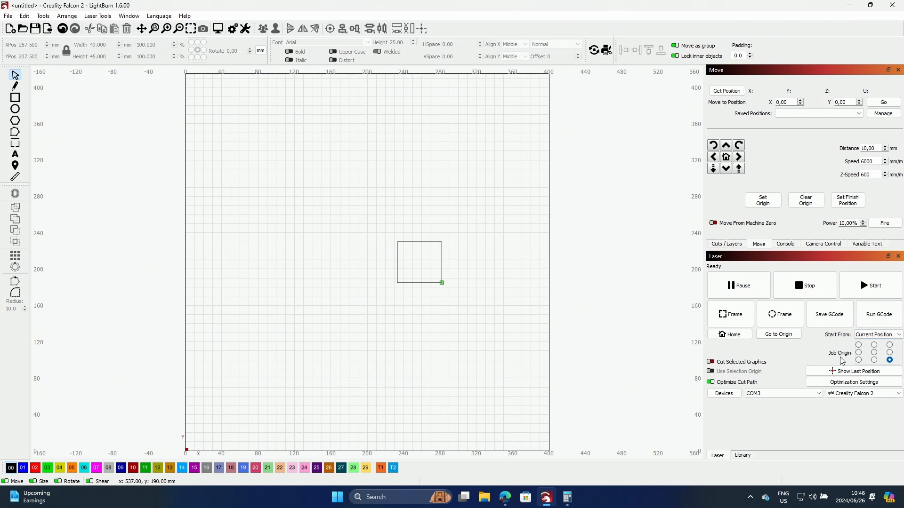
pyautogui.moveTo(457, 288)
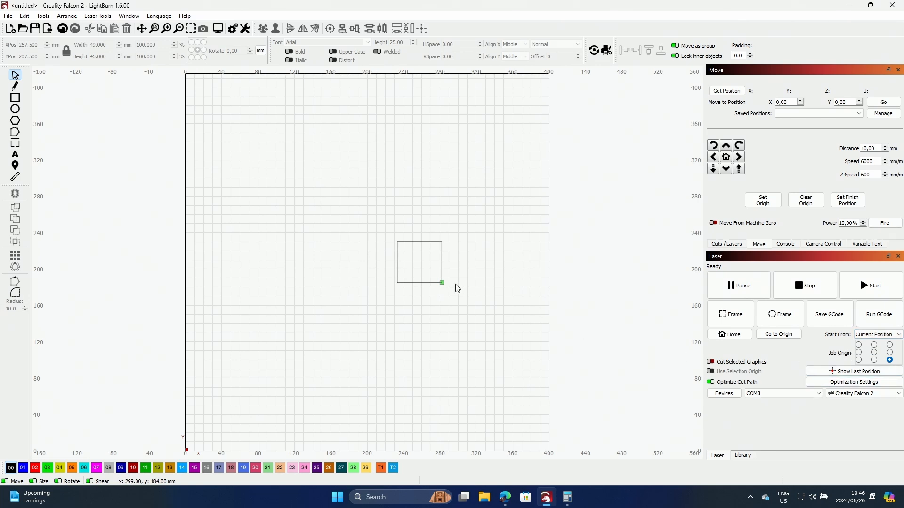
pyautogui.moveTo(810, 334)
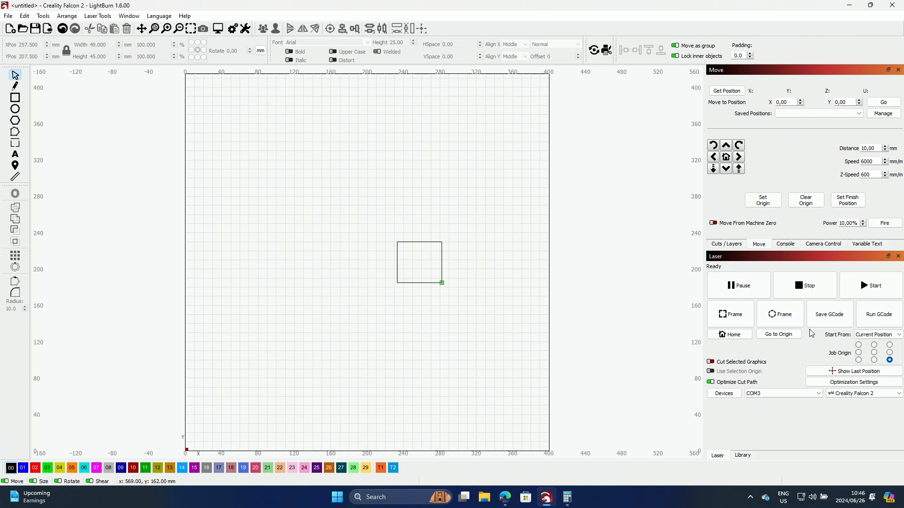
pyautogui.click(877, 334)
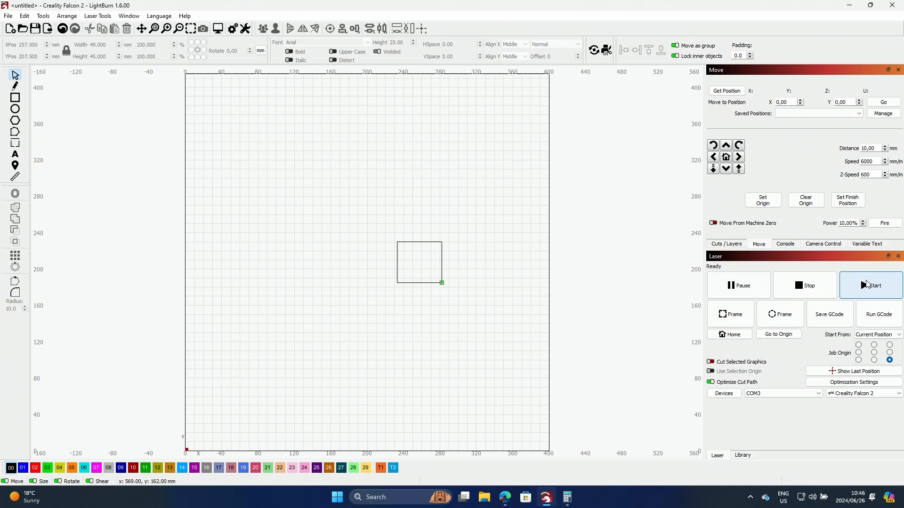
# - Start the laser job to cut the test square and let it complete
pyautogui.click(871, 285)
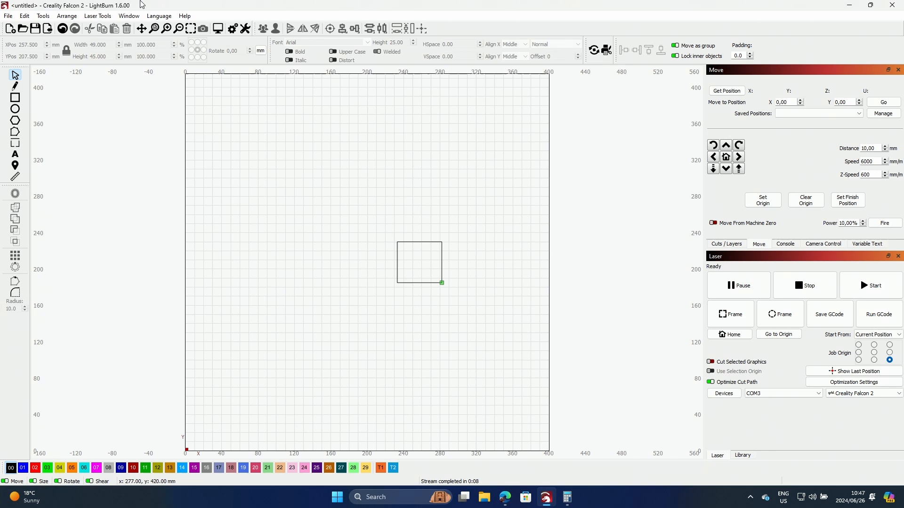
pyautogui.click(128, 15)
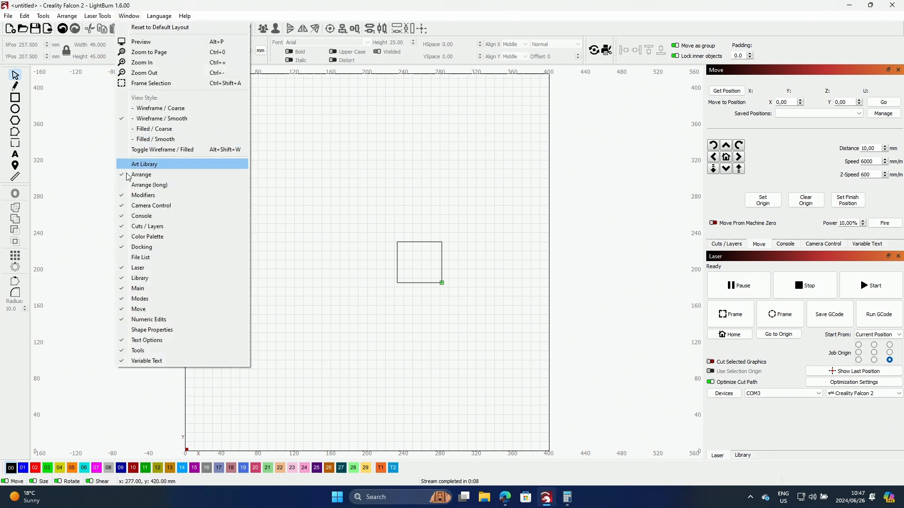
pyautogui.moveTo(148, 310)
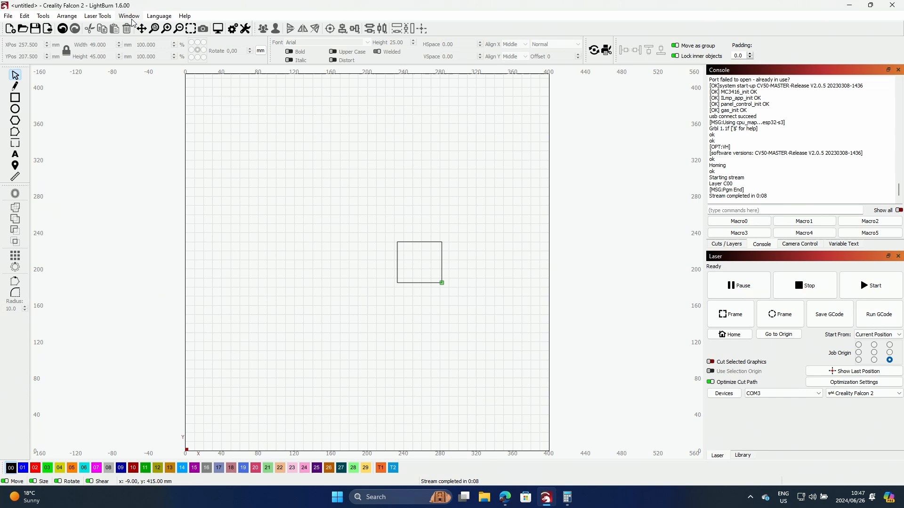
pyautogui.click(128, 16)
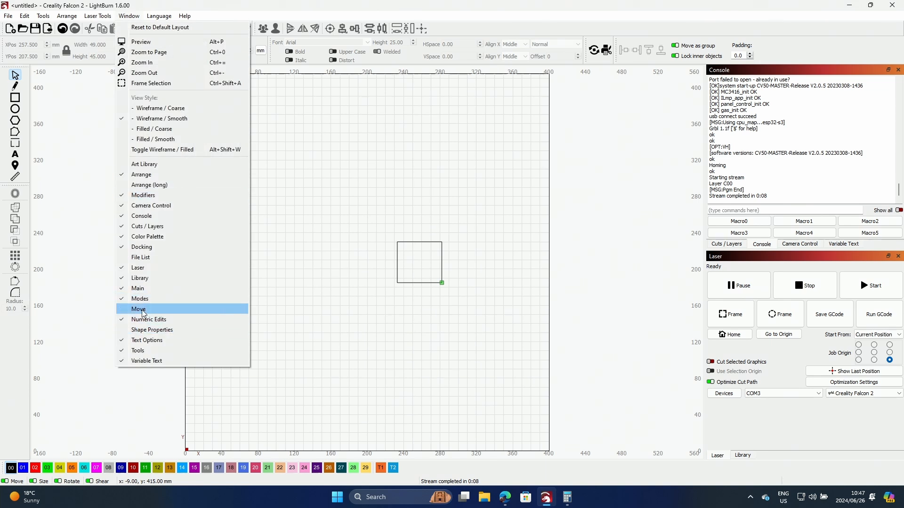
pyautogui.click(139, 308)
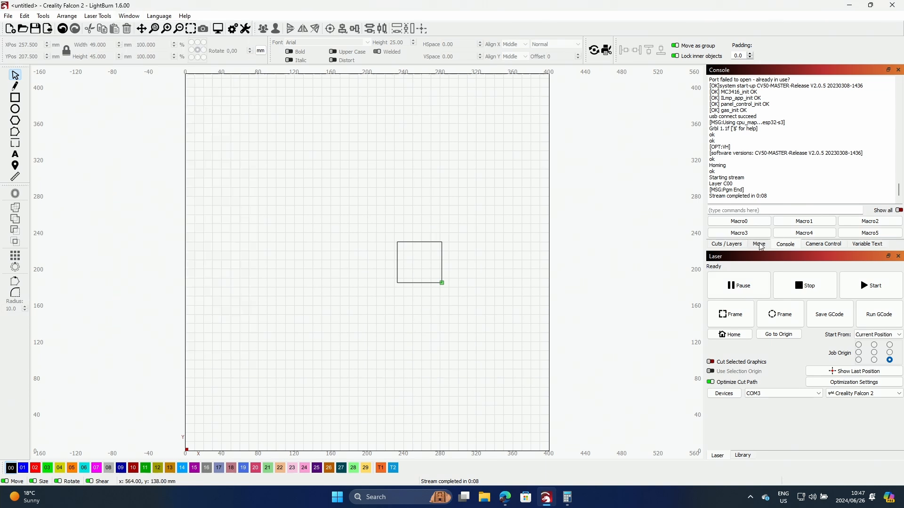
pyautogui.click(758, 244)
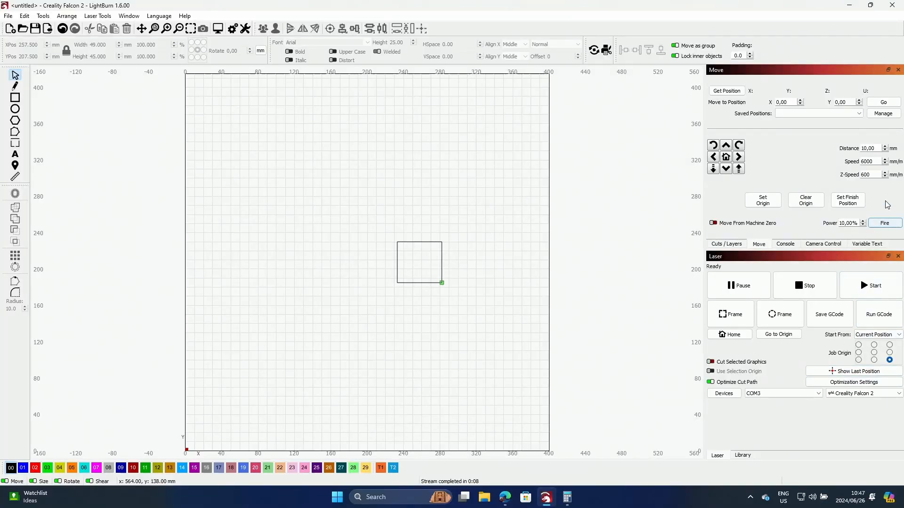
# - Show the Edit menu again after the finished test cut
pyautogui.click(883, 223)
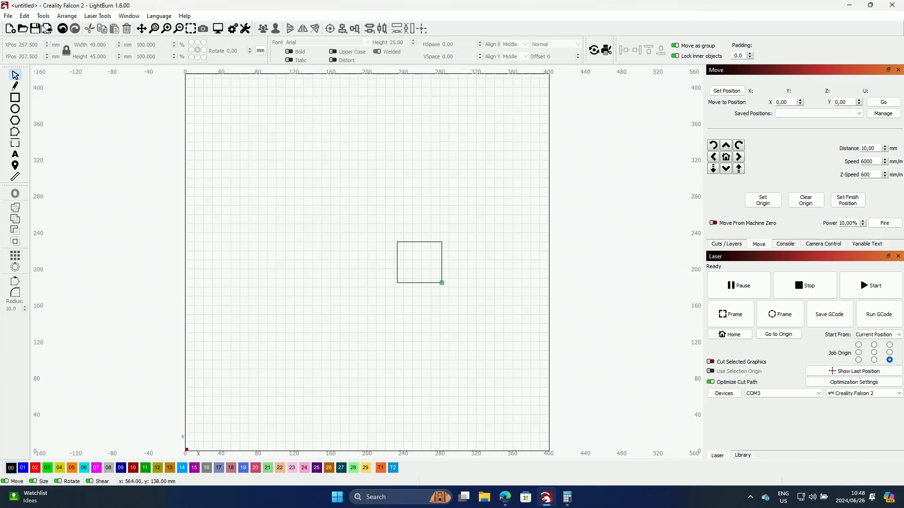
pyautogui.click(24, 15)
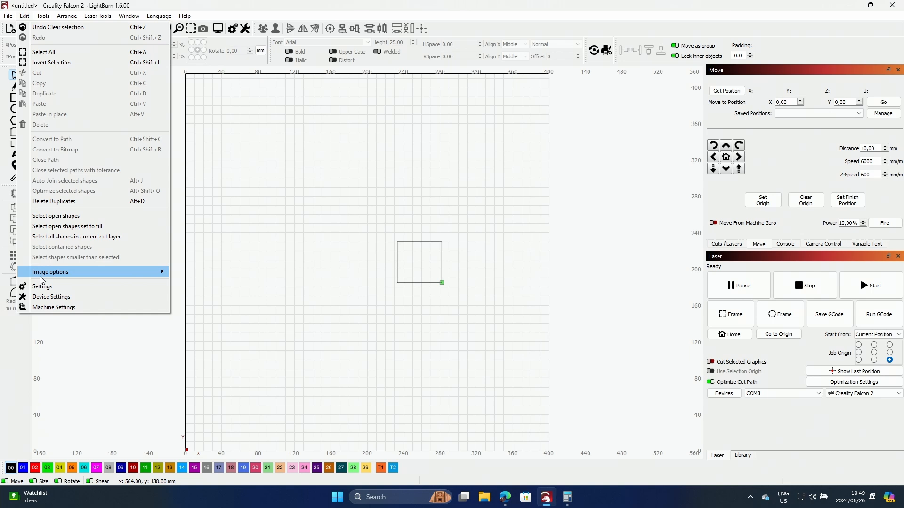
# - In Device Settings, enable pointer offset with X 41.98 mm and select the Y offset to replace it
pyautogui.click(51, 296)
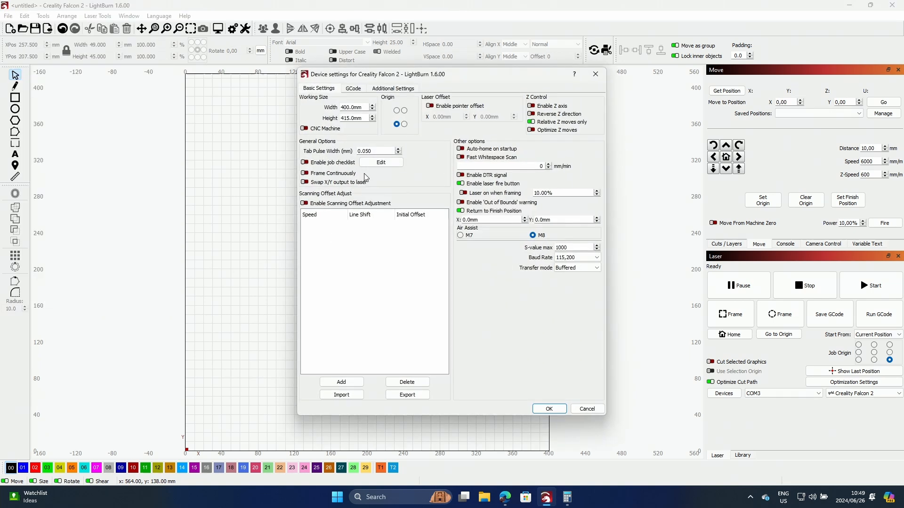
pyautogui.moveTo(426, 212)
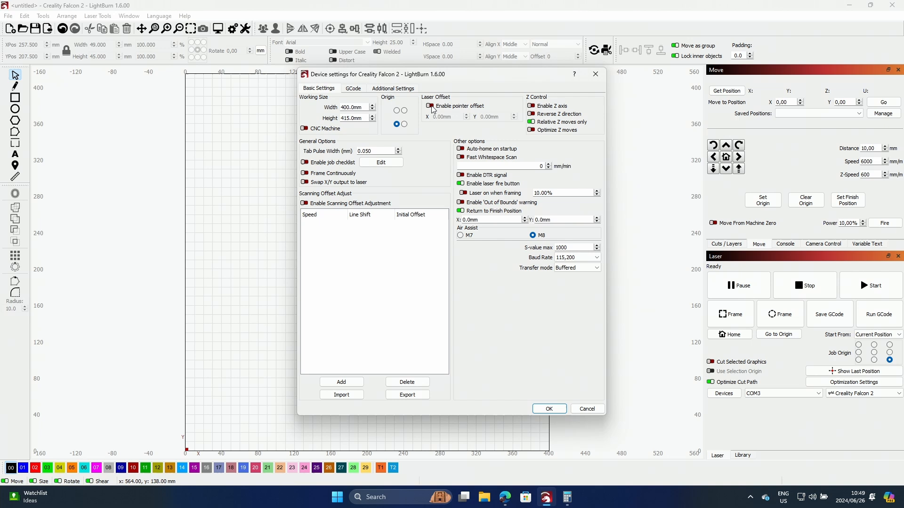
pyautogui.click(430, 106)
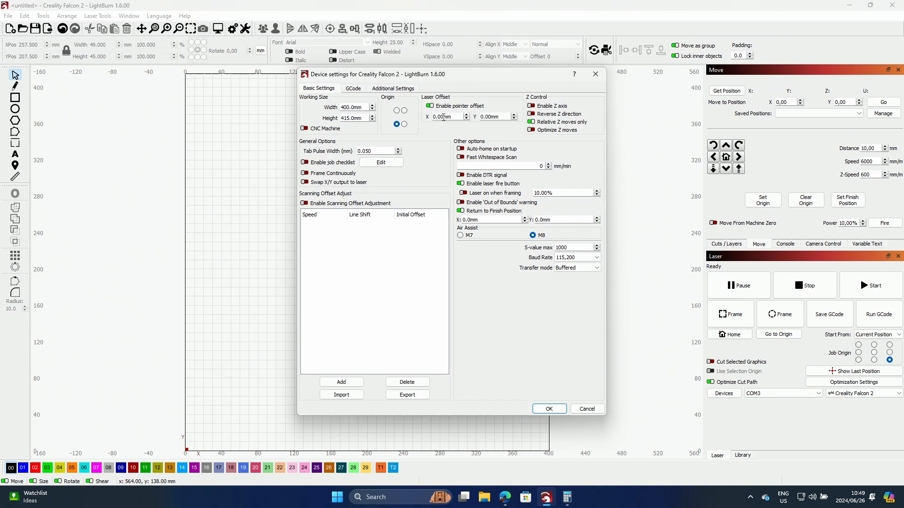
pyautogui.moveTo(443, 177)
pyautogui.write('41.98')
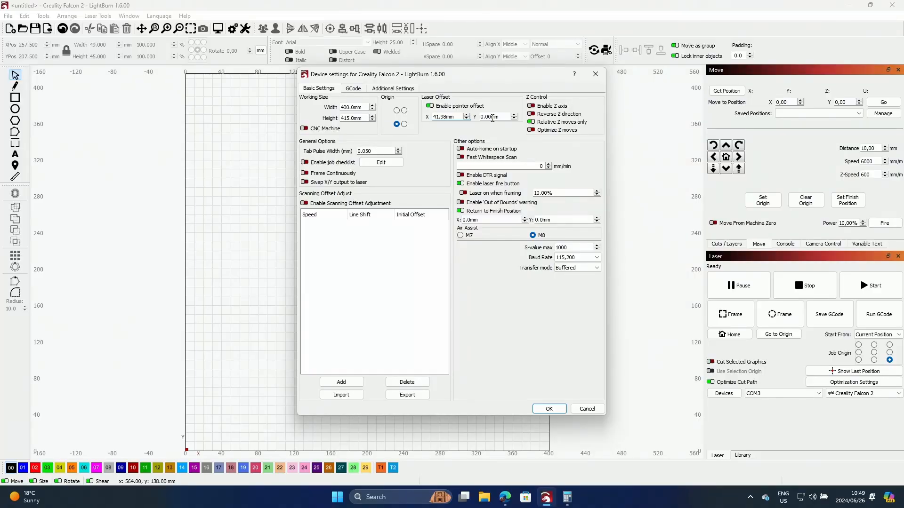
pyautogui.tripleClick(493, 116)
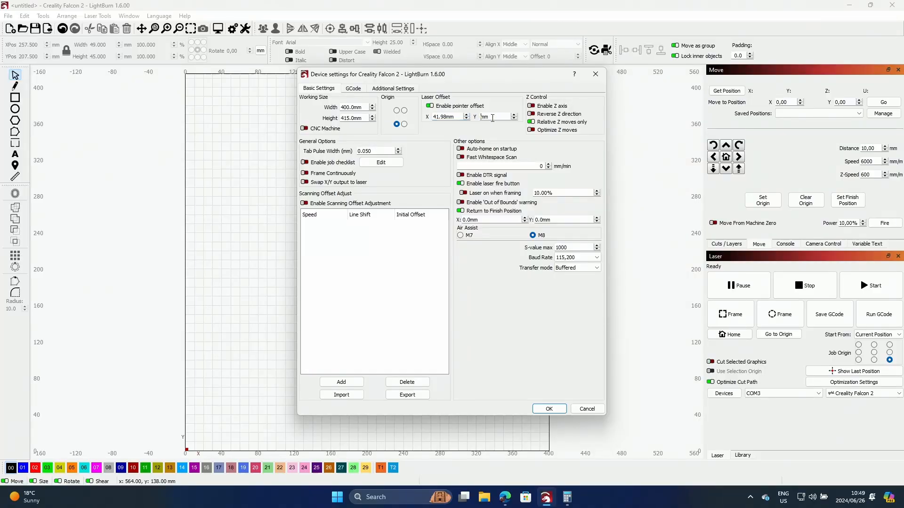